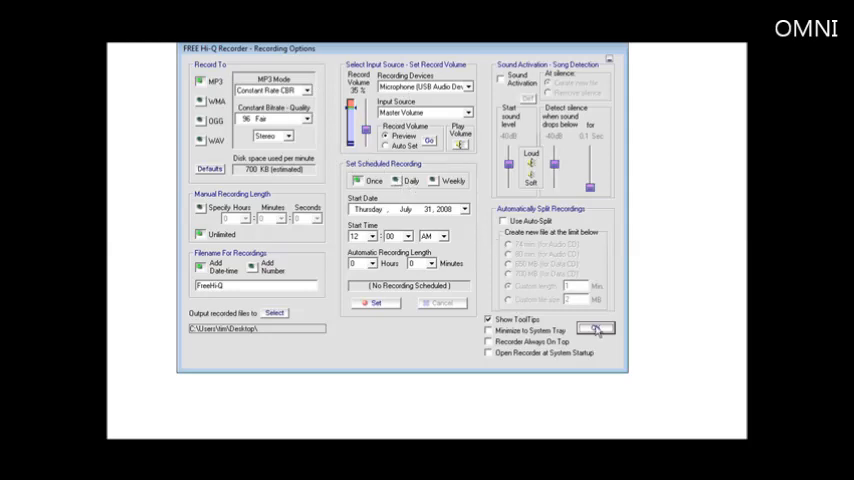
- Dismiss Recording Options, record a short clip, then start a second recording from the main window
left_click(596, 328)
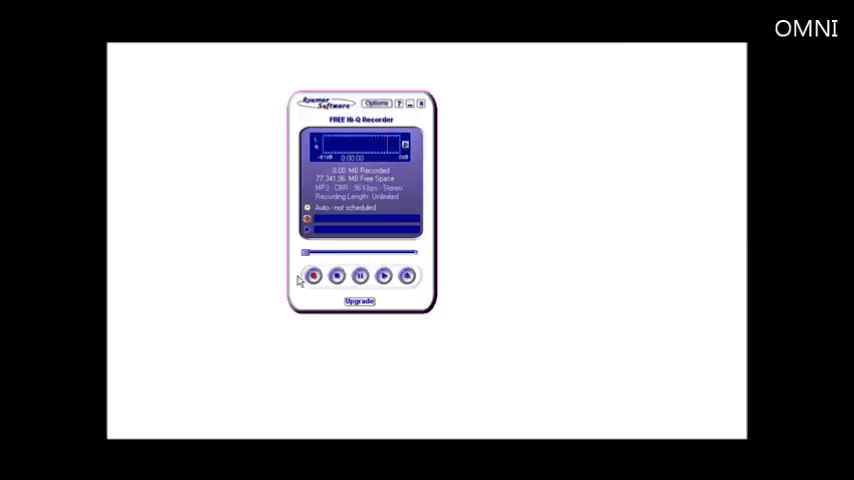
mouse_move(314, 276)
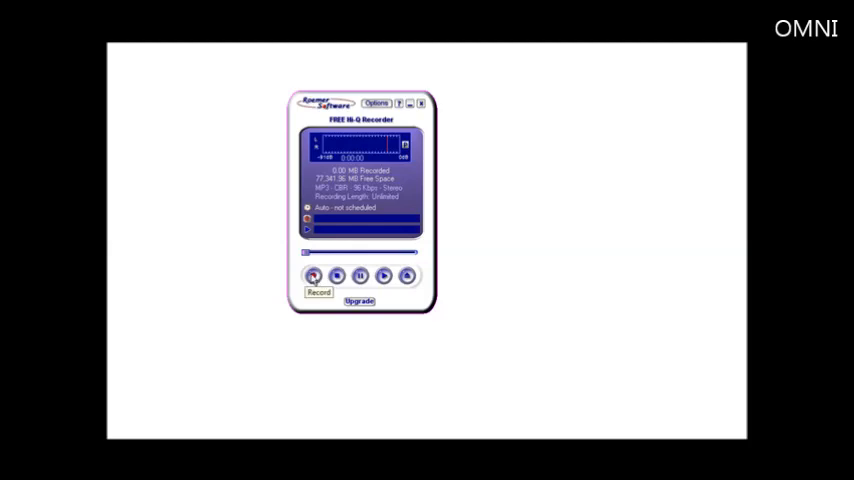
left_click(312, 276)
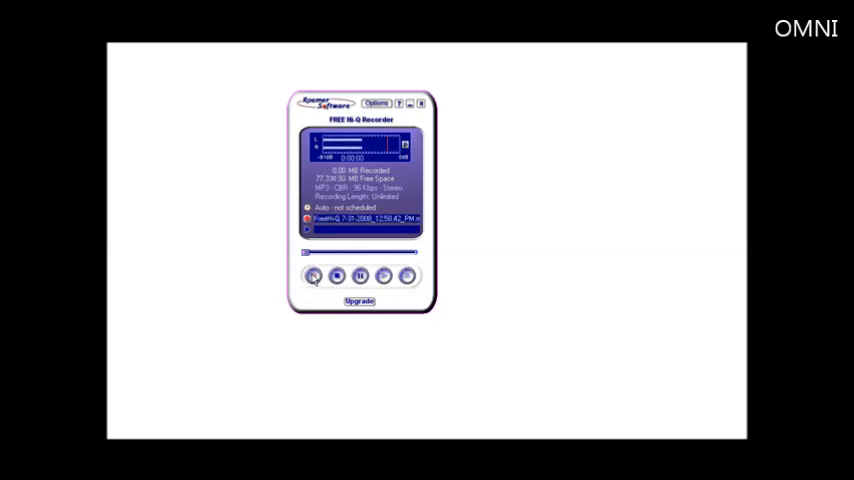
left_click(314, 276)
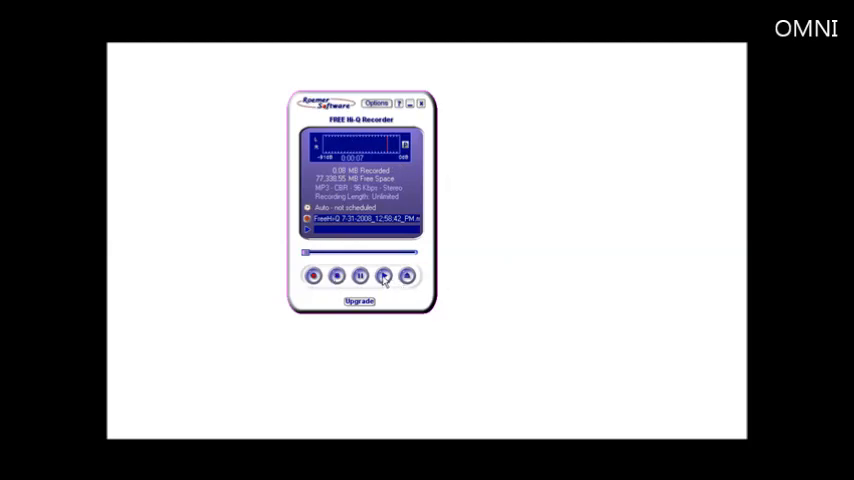
left_click(384, 276)
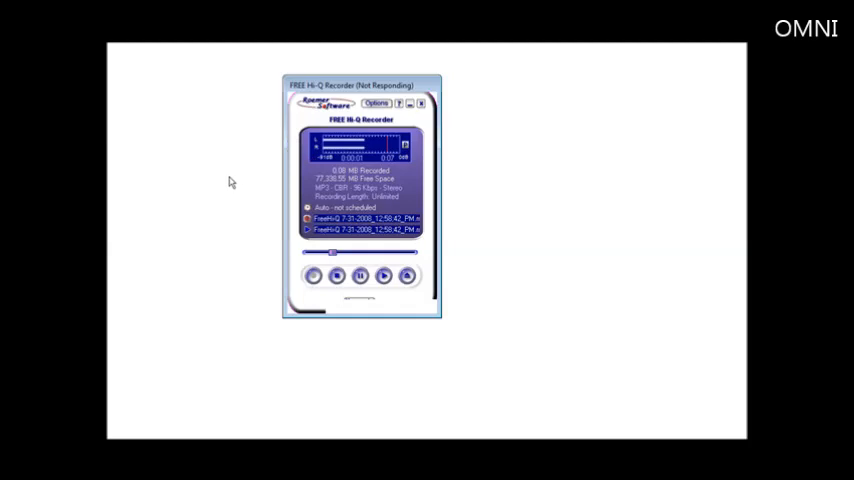
mouse_move(264, 236)
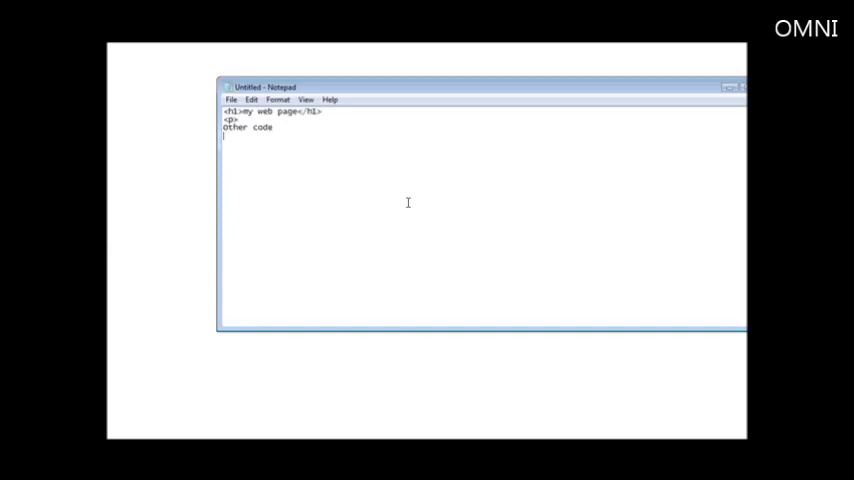
- Add a <p> tag and the line 'Listen to the audio' to the page code
type("<p>")
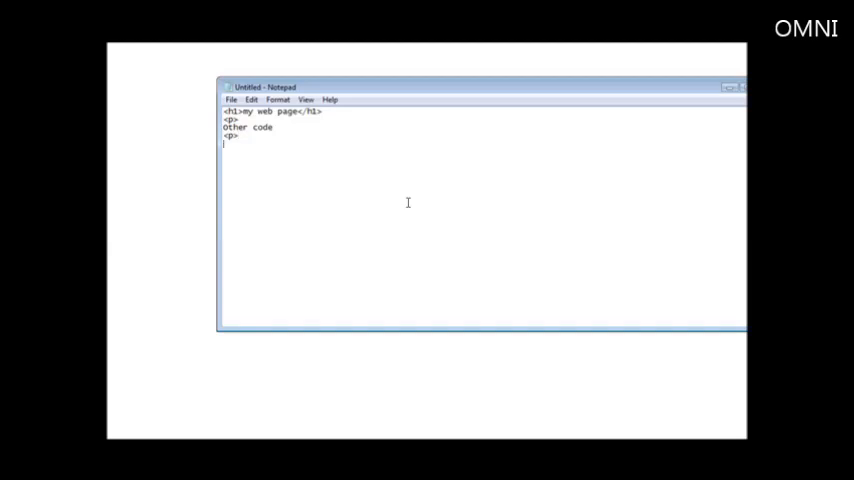
type("Listen to t")
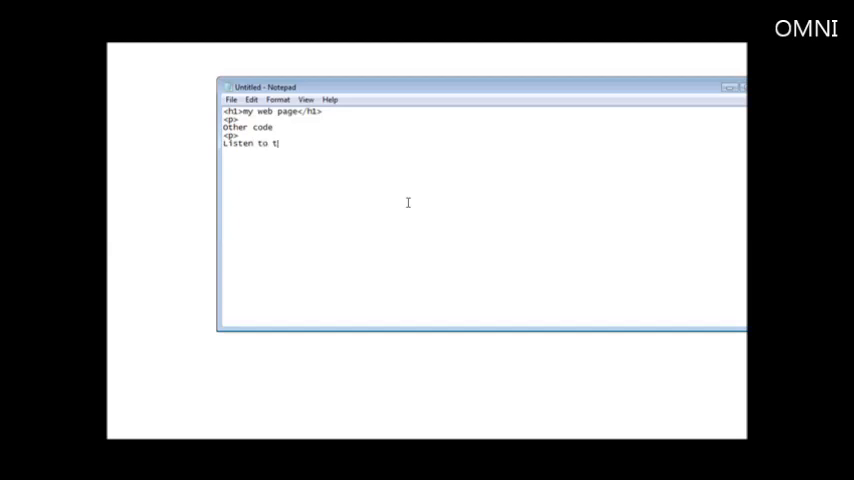
type("he audio")
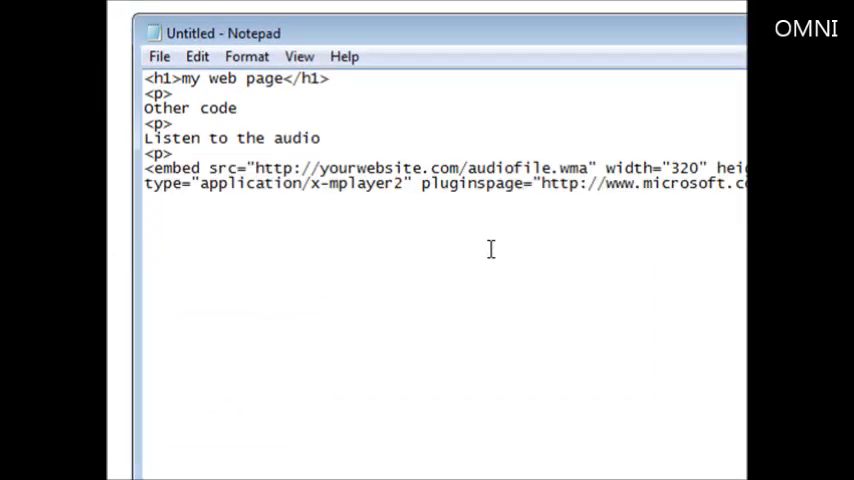
mouse_move(568, 102)
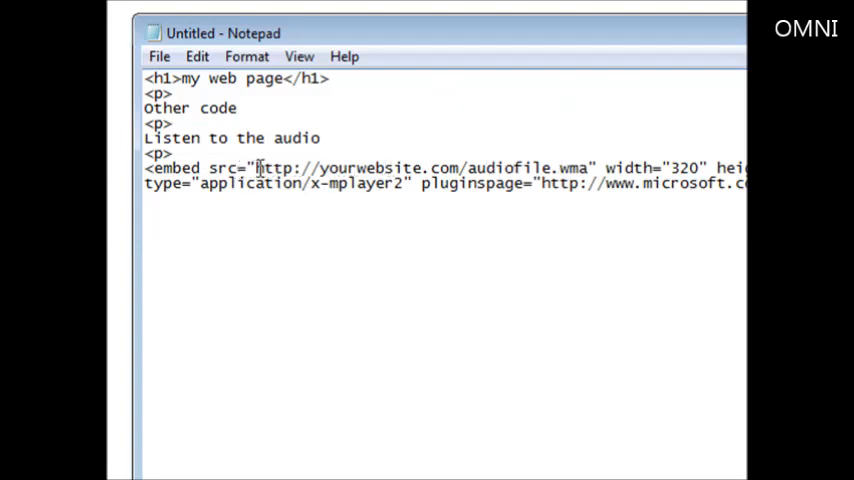
- Replace the embed tag's placeholder src address with test.mp3
left_click_drag(256, 168, 558, 168)
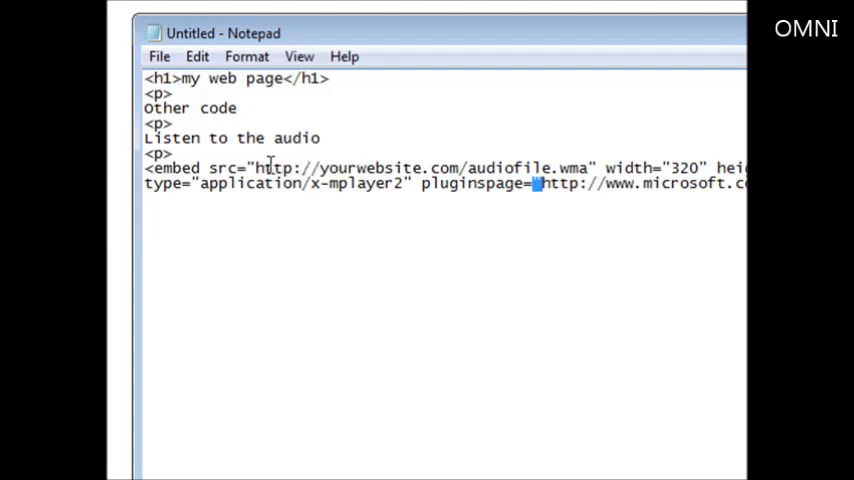
left_click_drag(256, 168, 330, 168)
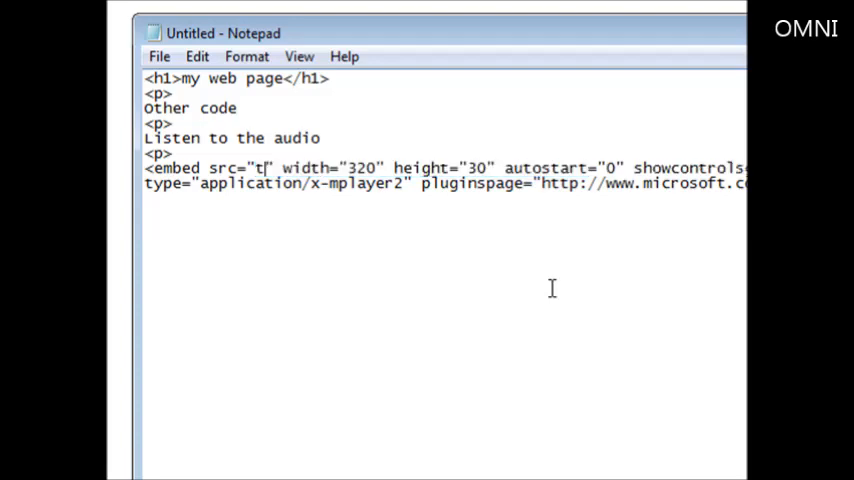
type("est")
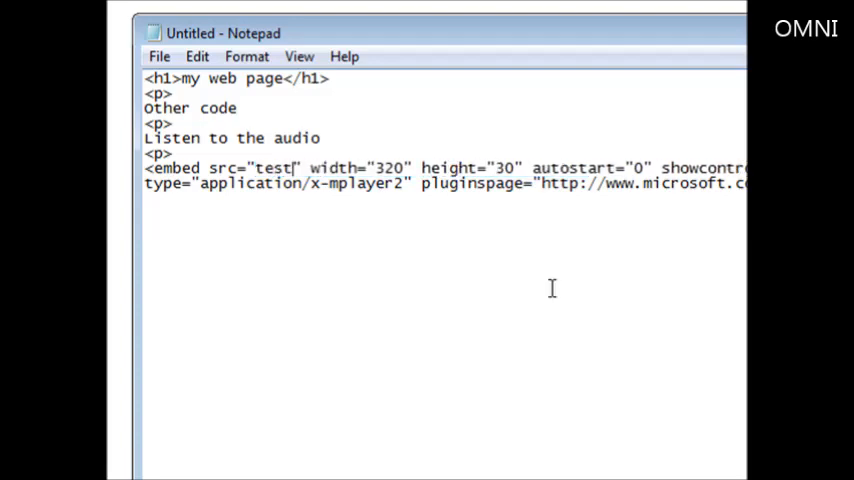
type(".mp3")
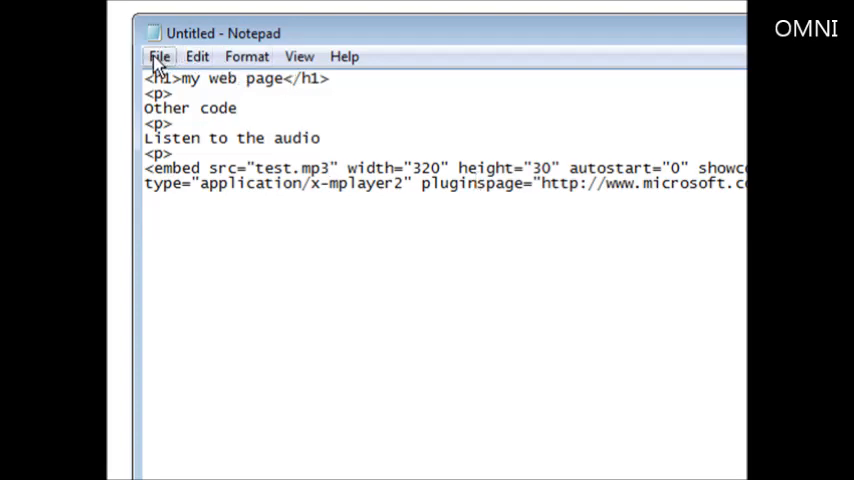
- Save the page code from the File menu as an .html file on the Desktop
left_click(160, 56)
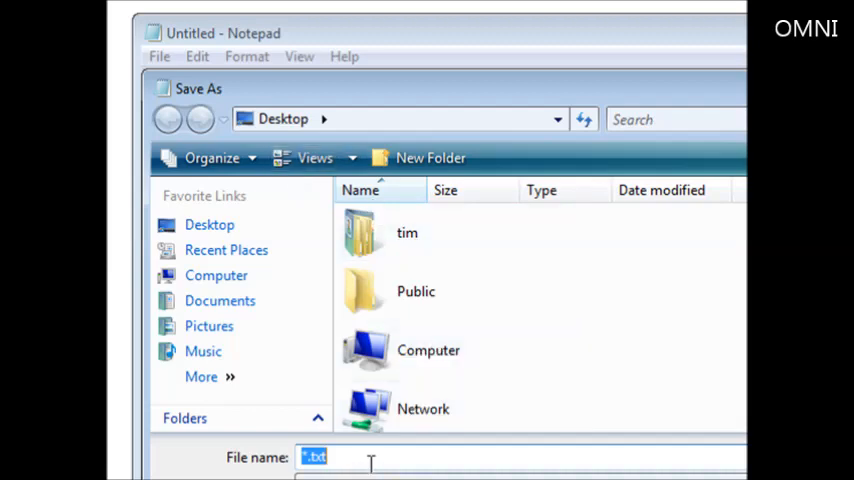
type("pa")
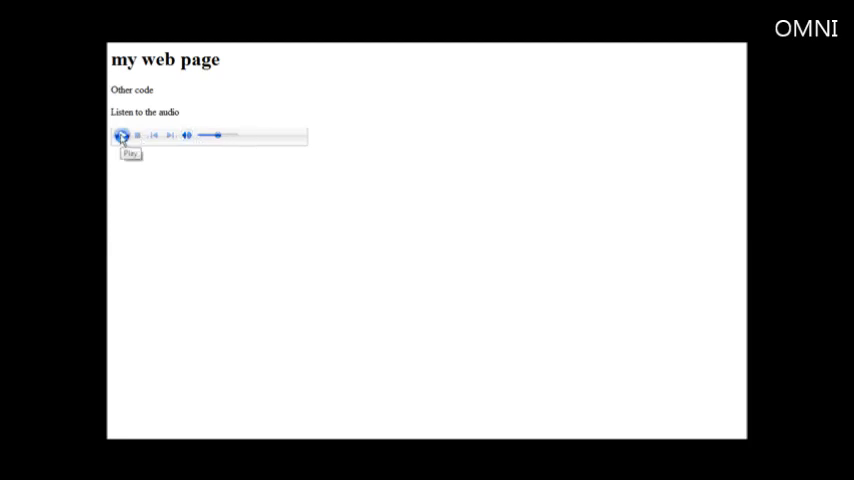
- Start playback of the recording in the page's embedded audio player
left_click(120, 136)
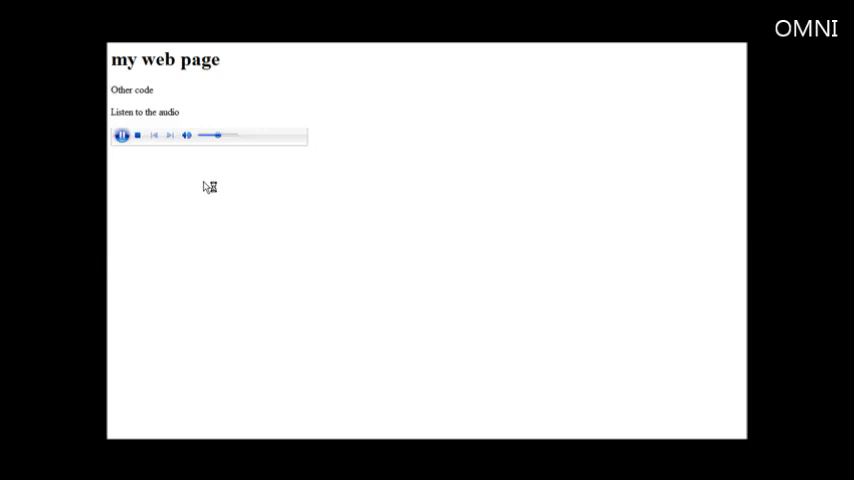
left_click(120, 136)
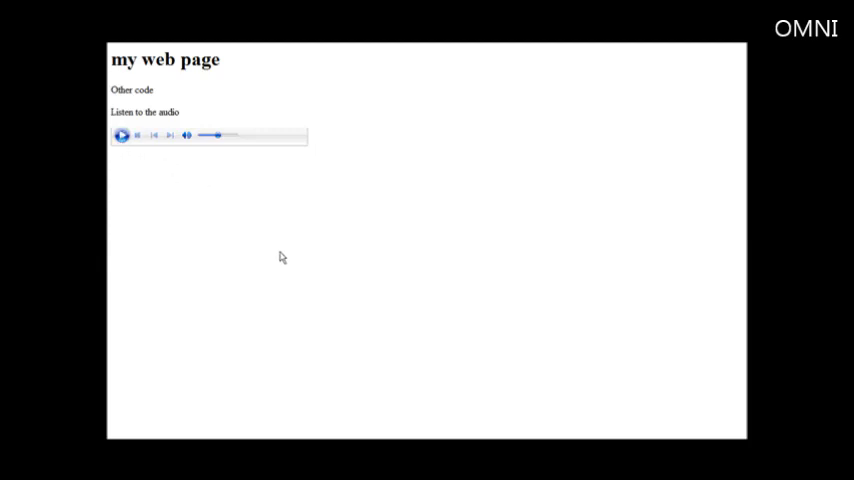
left_click(120, 136)
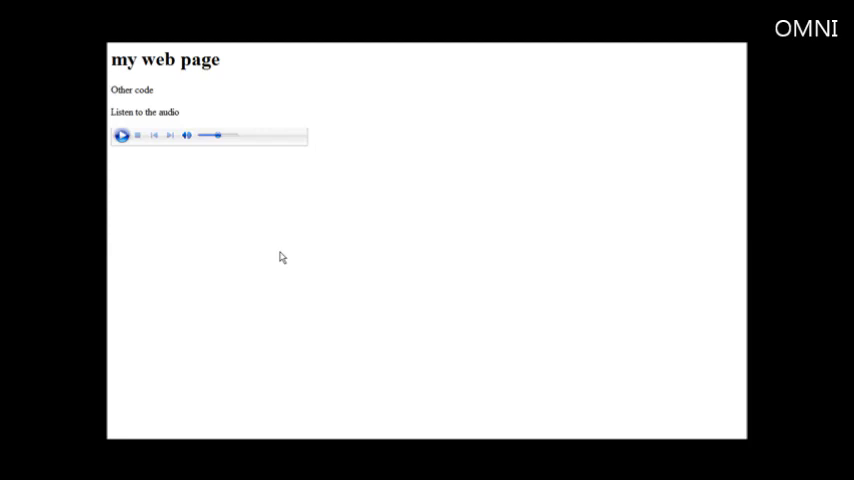